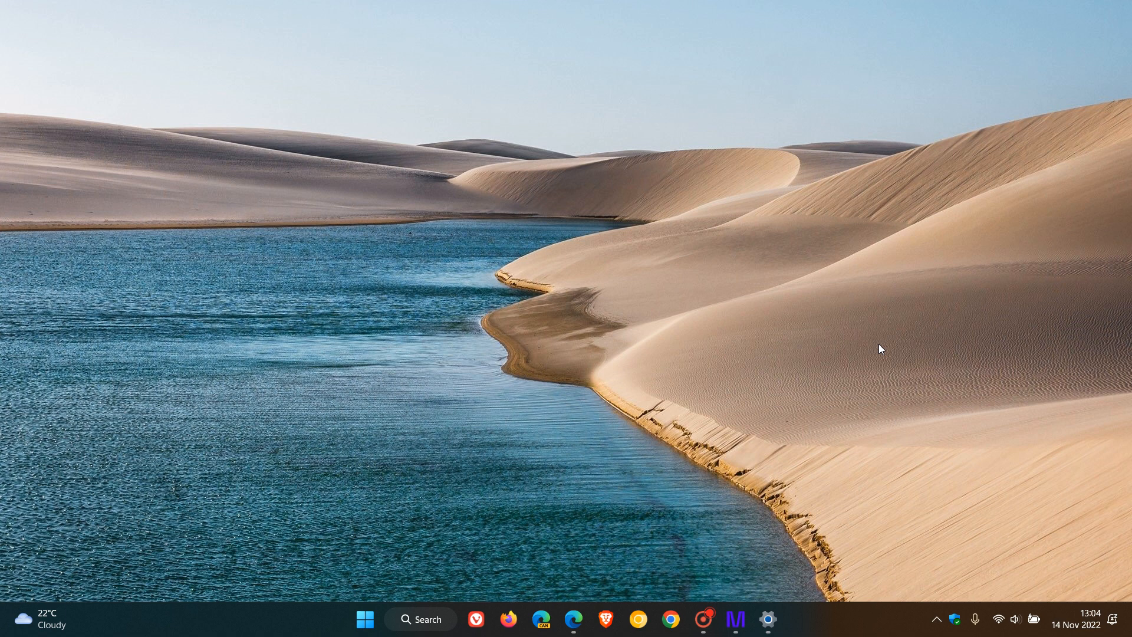
mouse_move(755, 193)
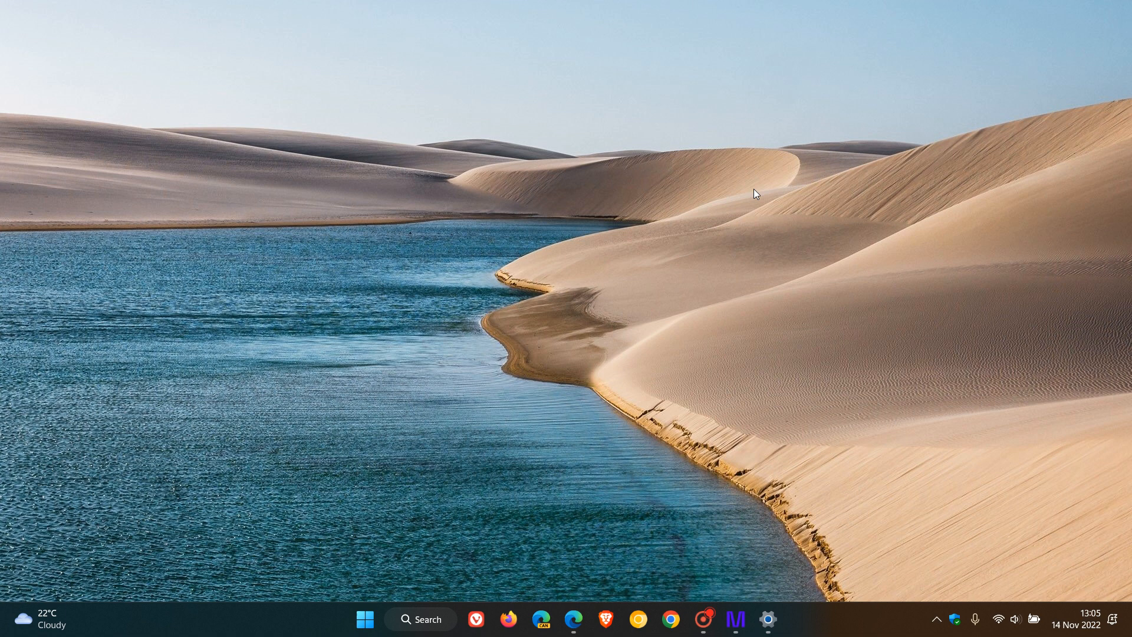
mouse_move(737, 397)
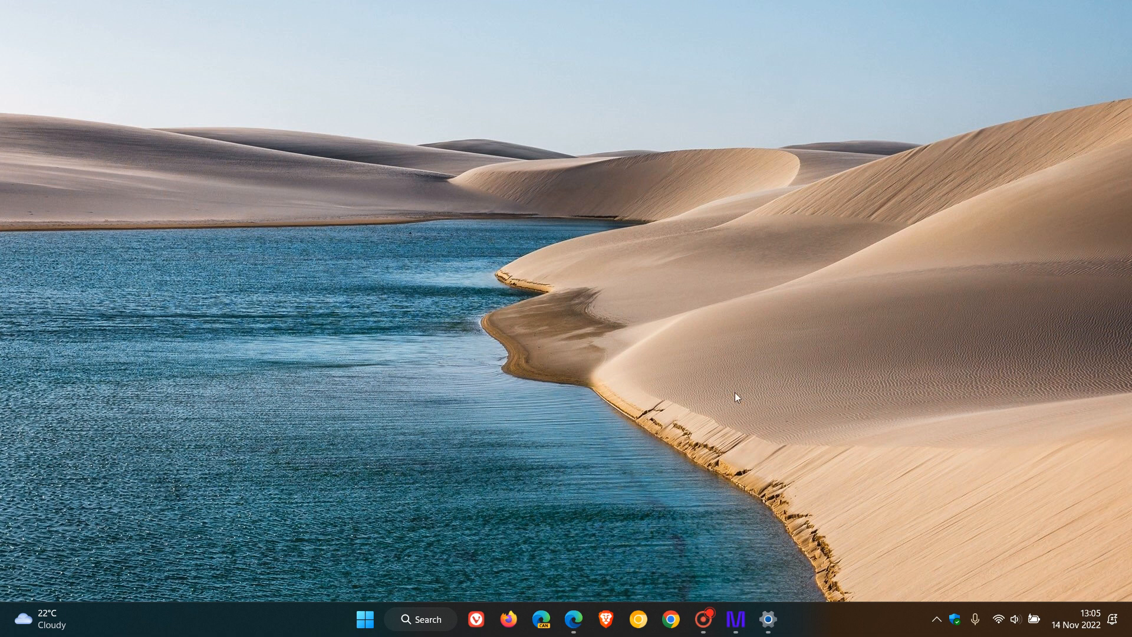
- Return to Update history, then show the resolved Direct Access reconnection issue (KB5019509) in Edge
click(768, 618)
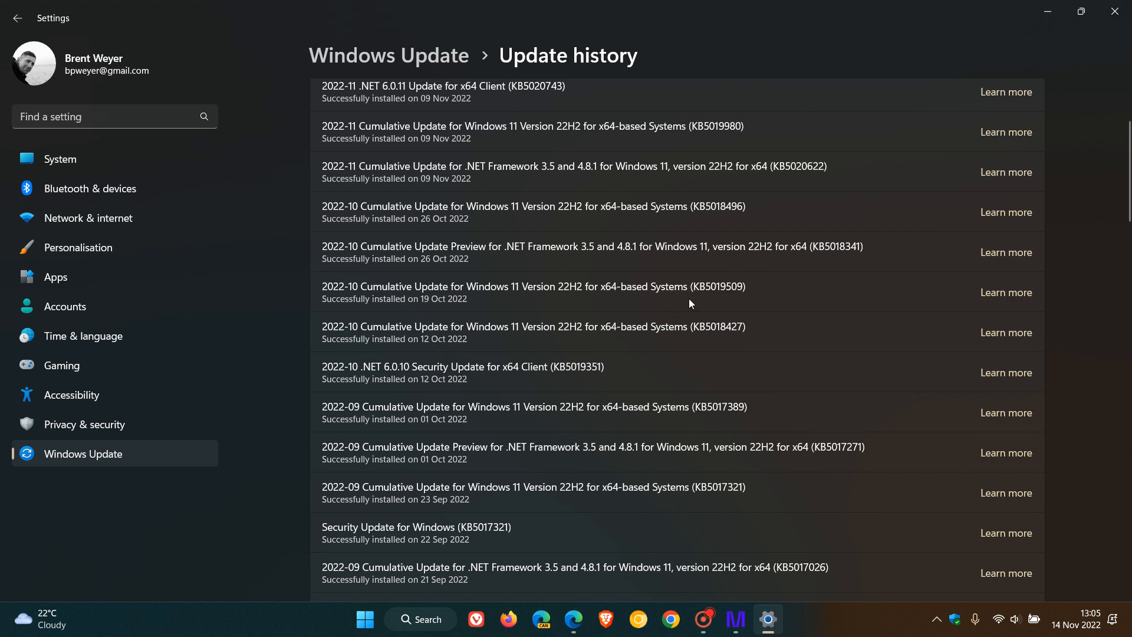
mouse_move(739, 307)
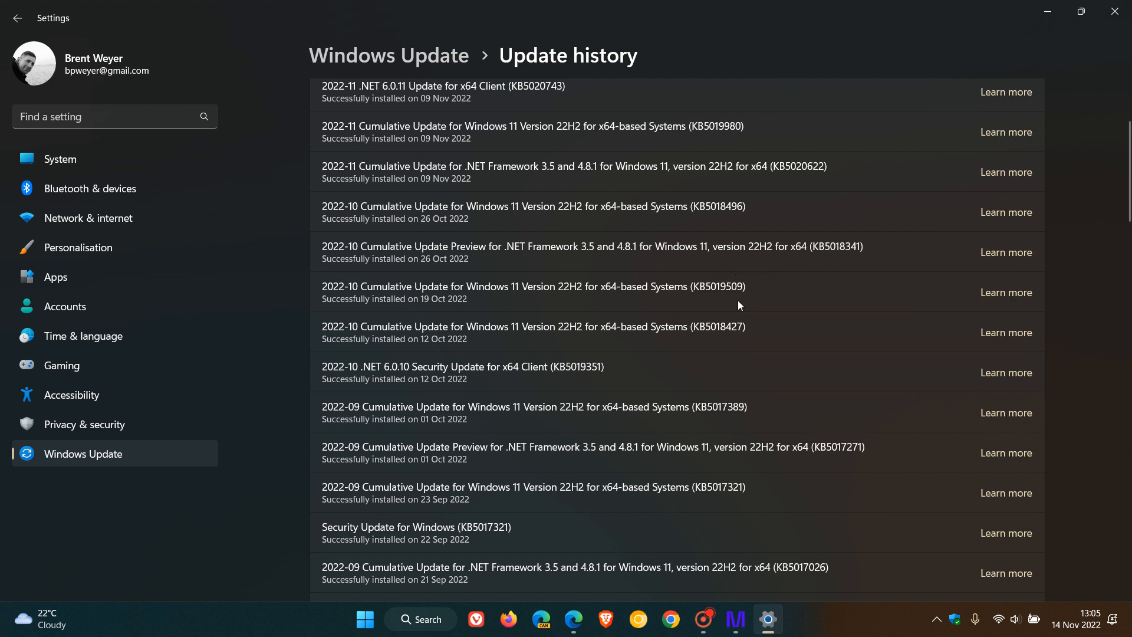
mouse_move(448, 309)
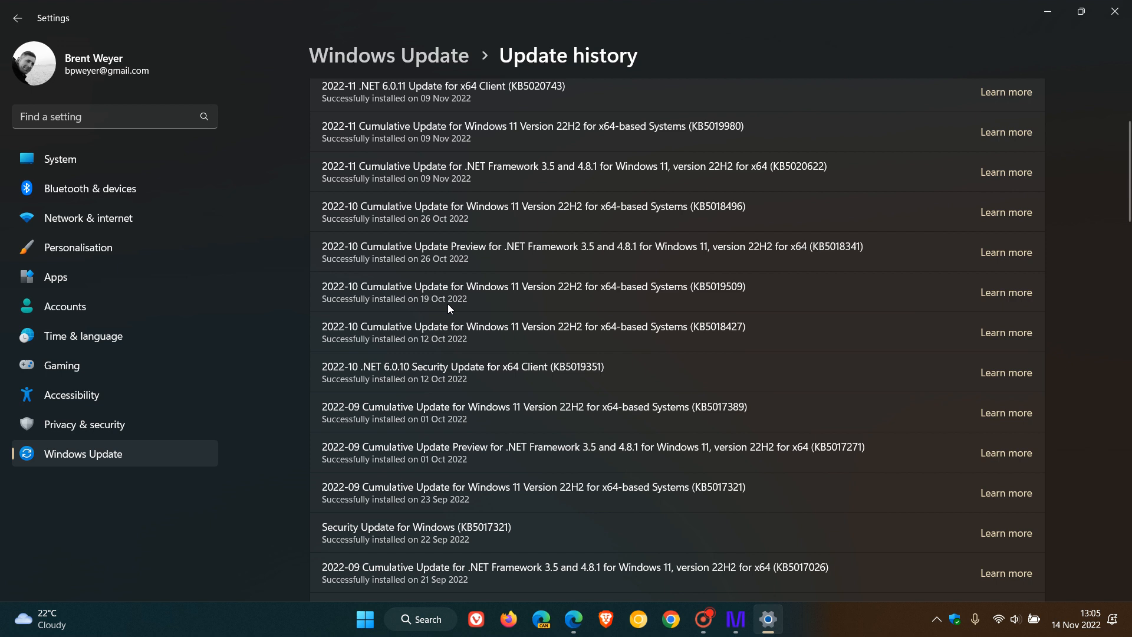
mouse_move(761, 411)
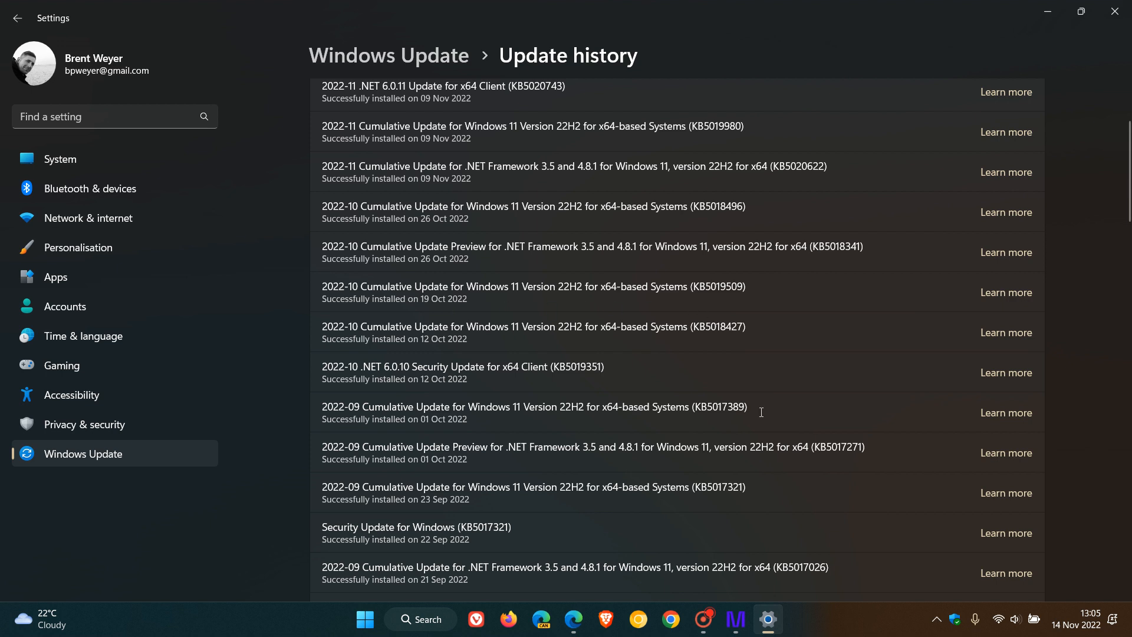
scroll(up, 3)
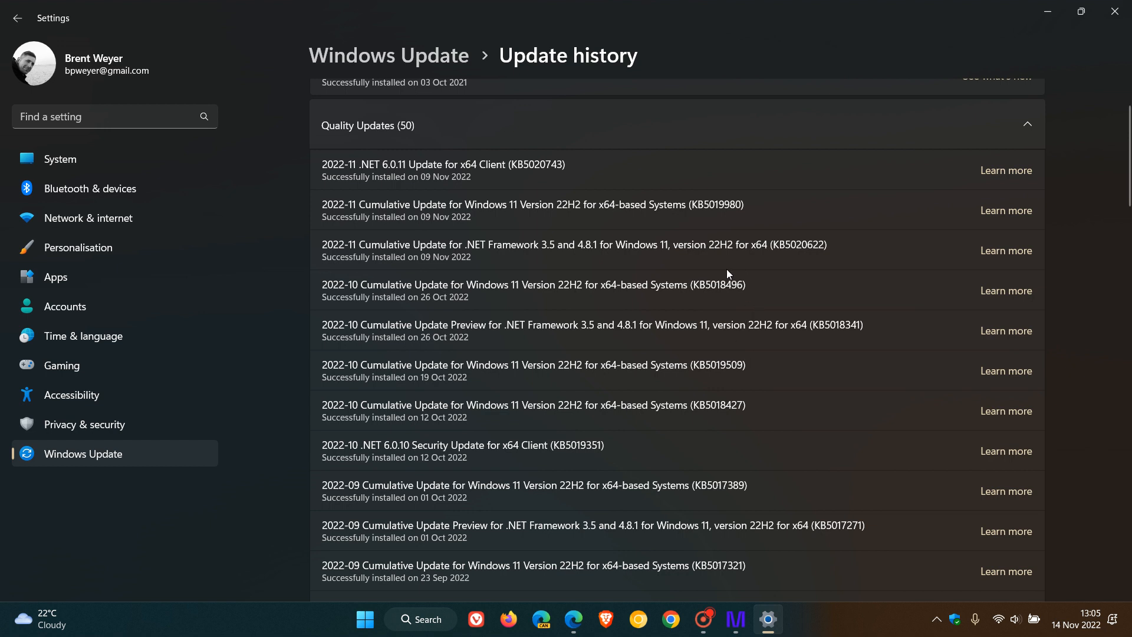
mouse_move(759, 304)
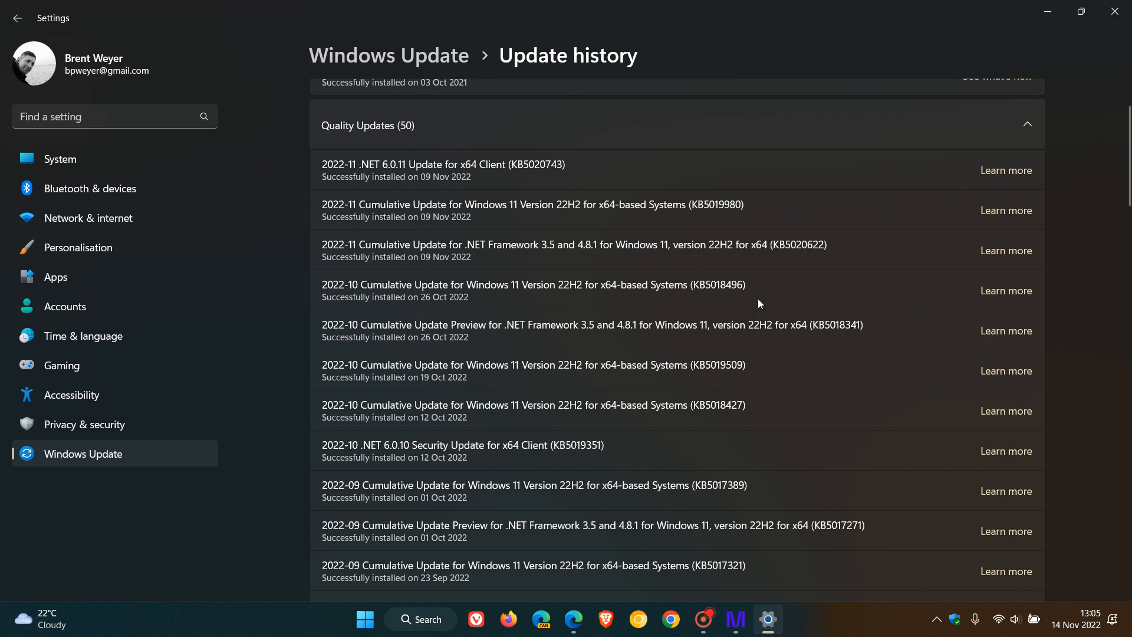
mouse_move(744, 274)
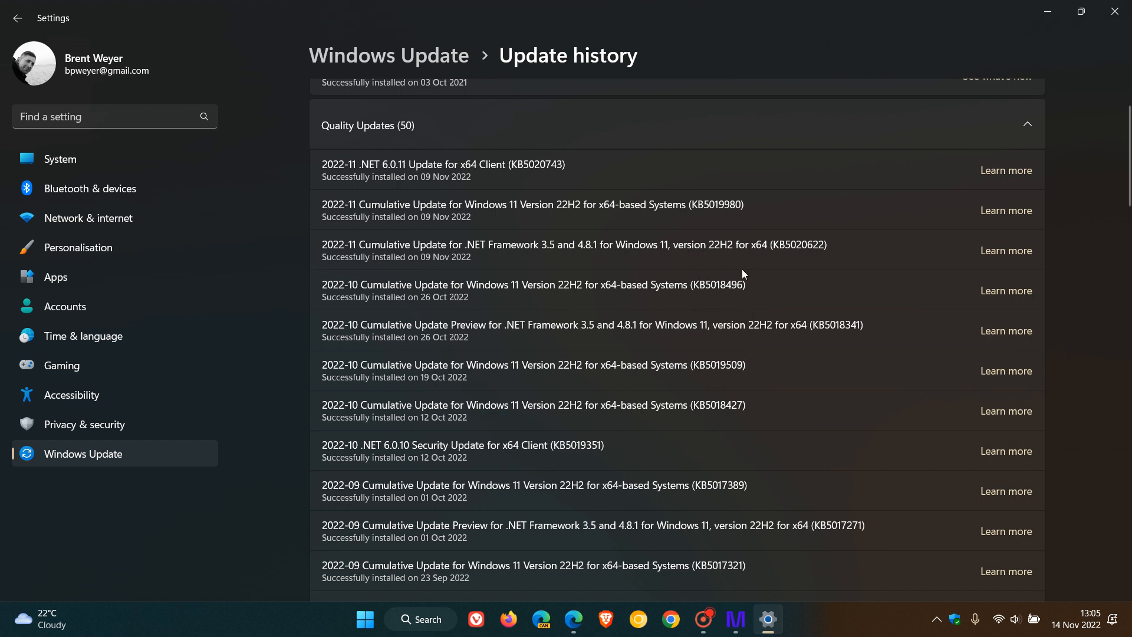
mouse_move(781, 234)
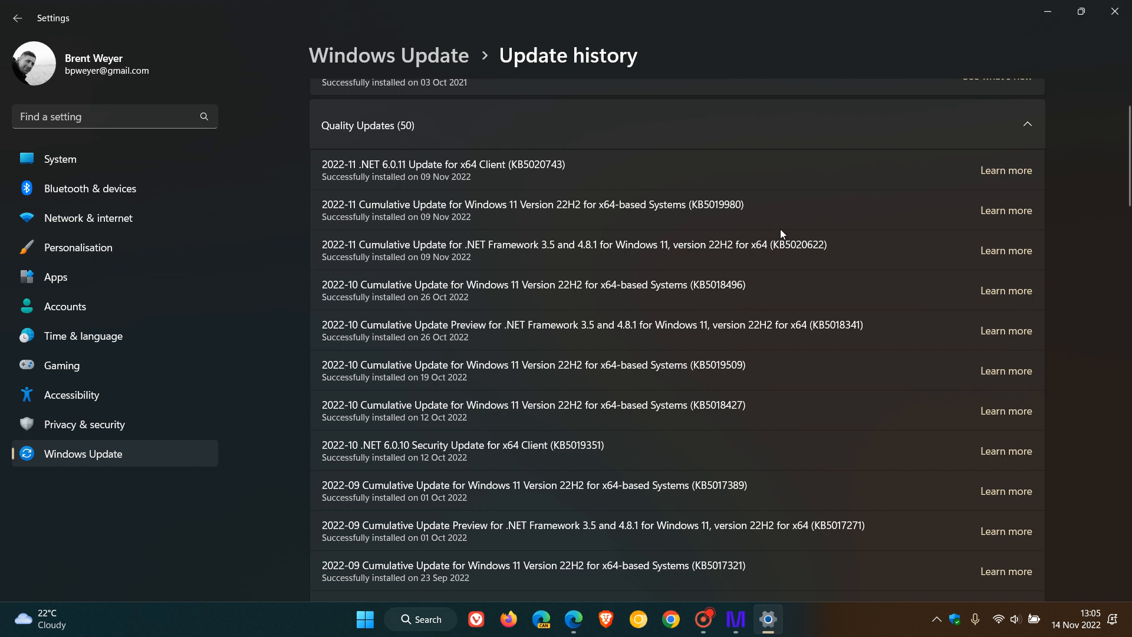
mouse_move(736, 236)
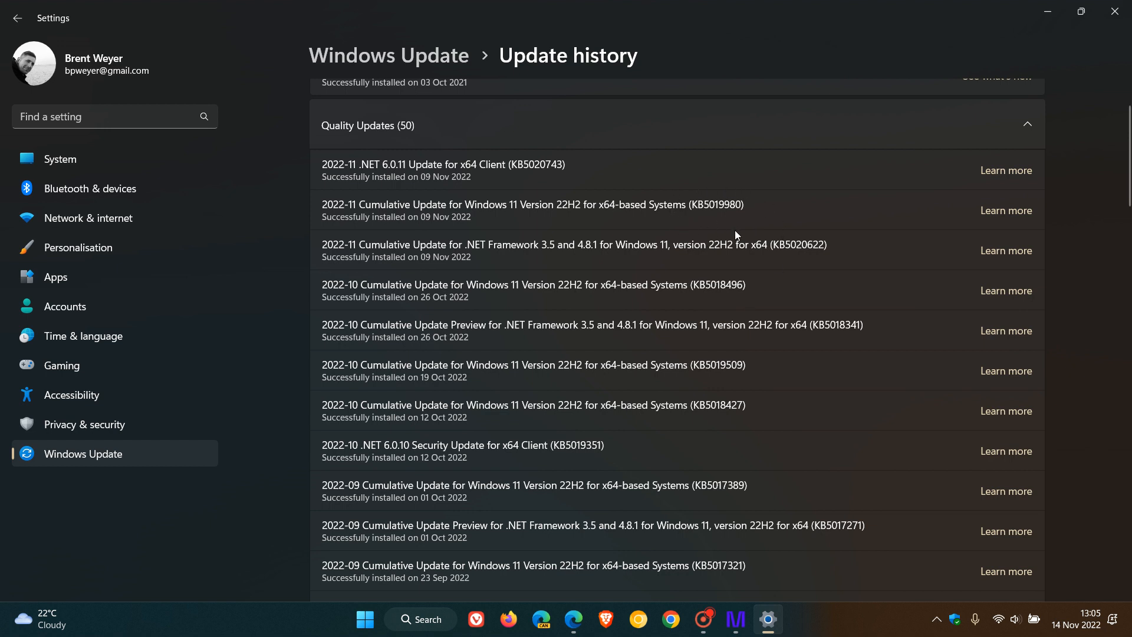
mouse_move(746, 226)
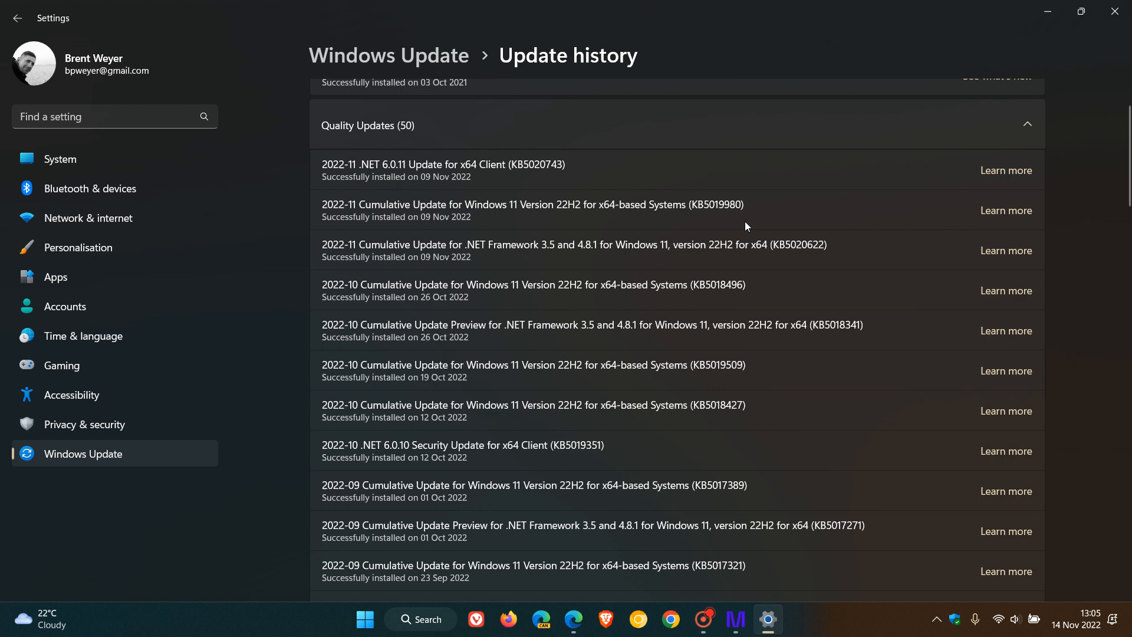
mouse_move(977, 167)
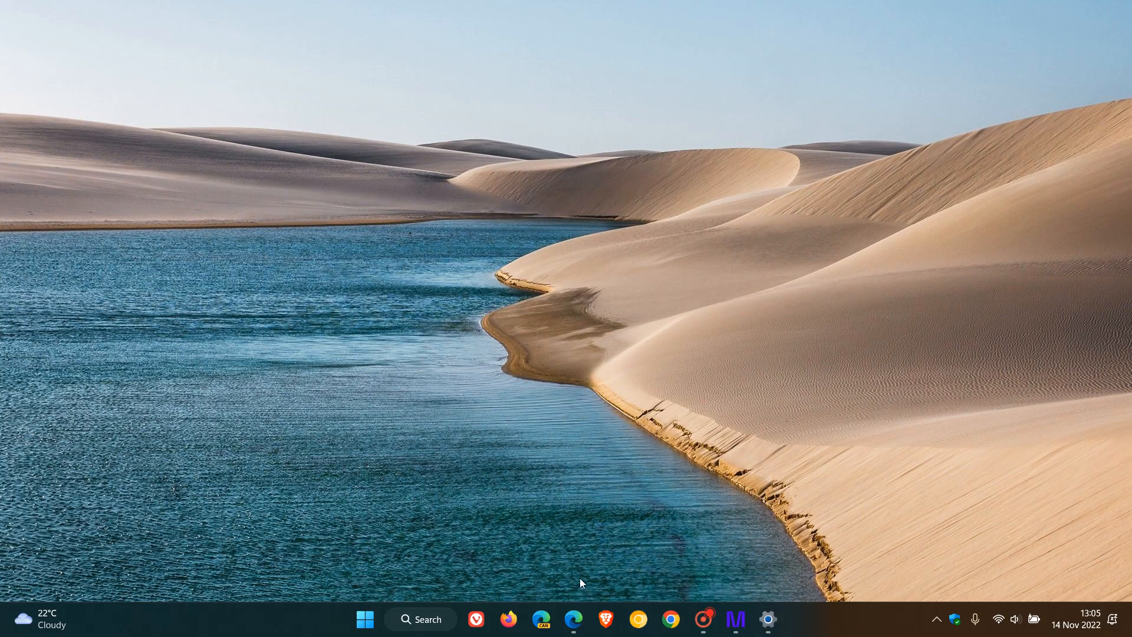
click(574, 618)
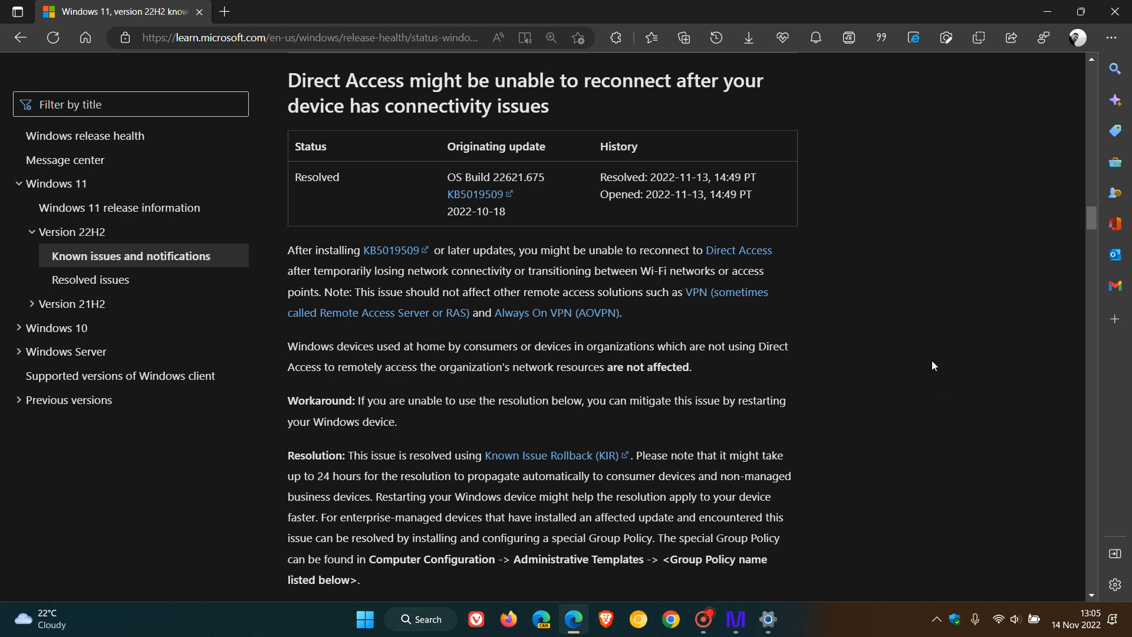
mouse_move(811, 170)
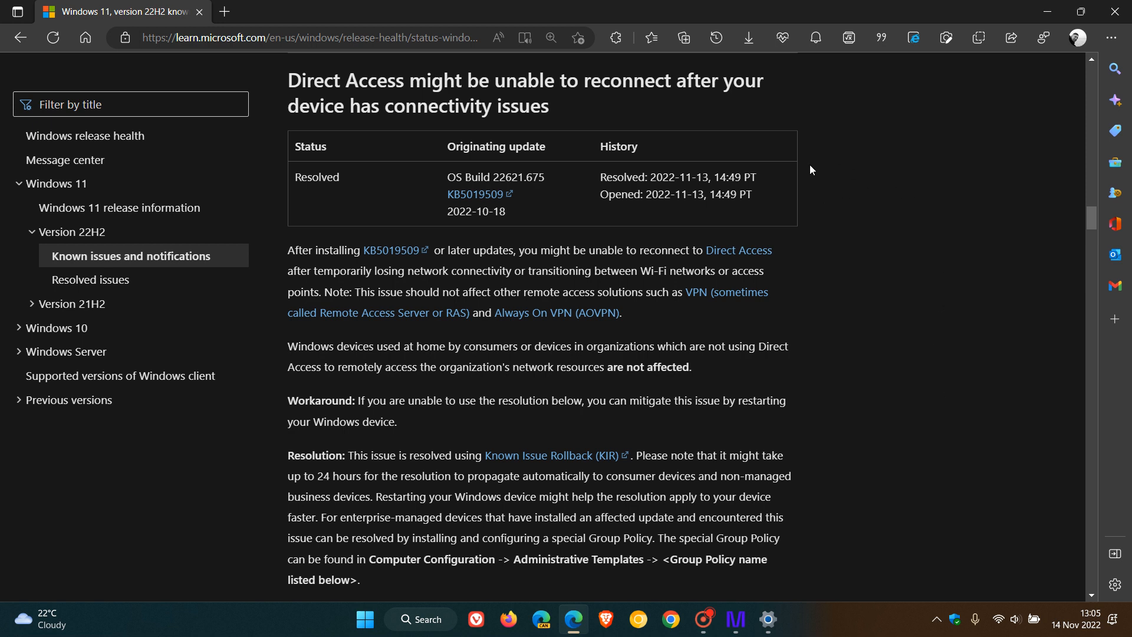
mouse_move(814, 180)
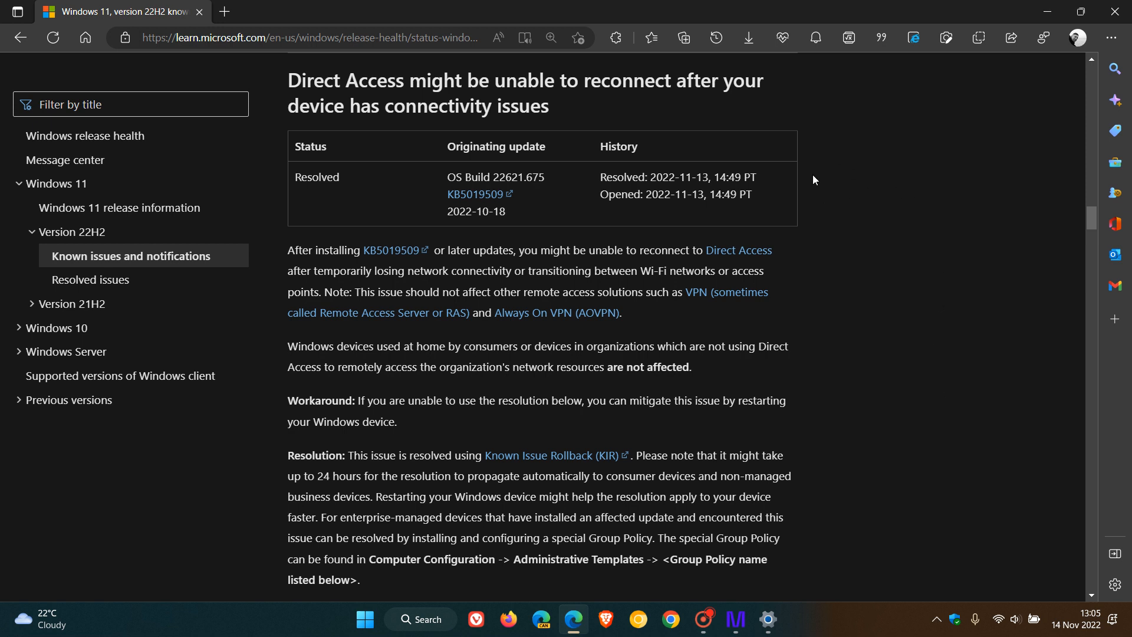
mouse_move(891, 228)
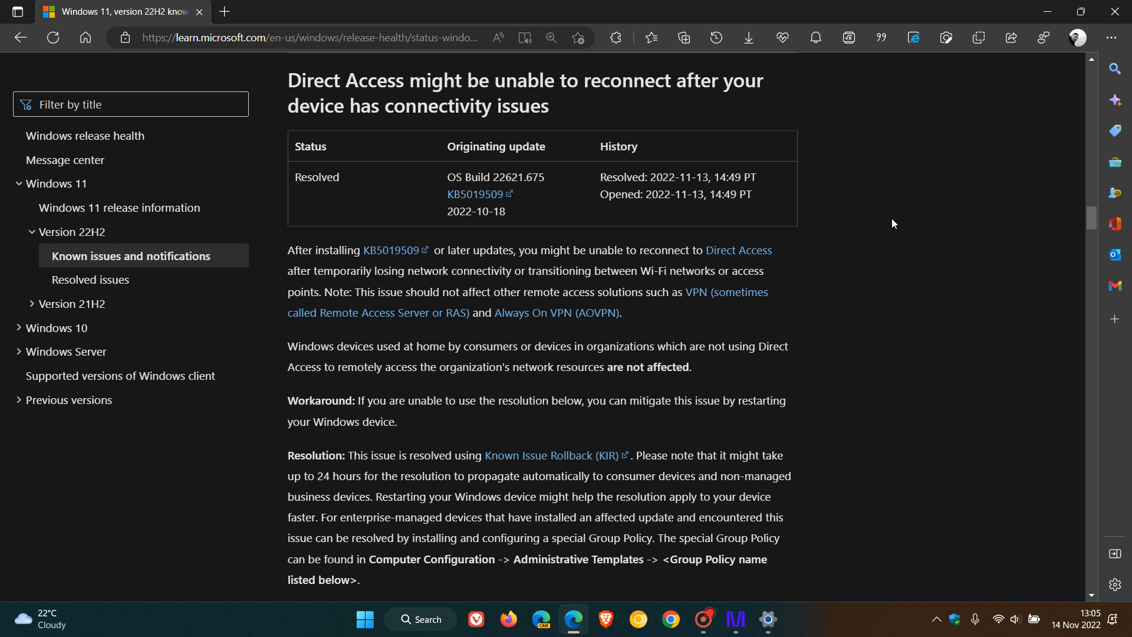
mouse_move(521, 247)
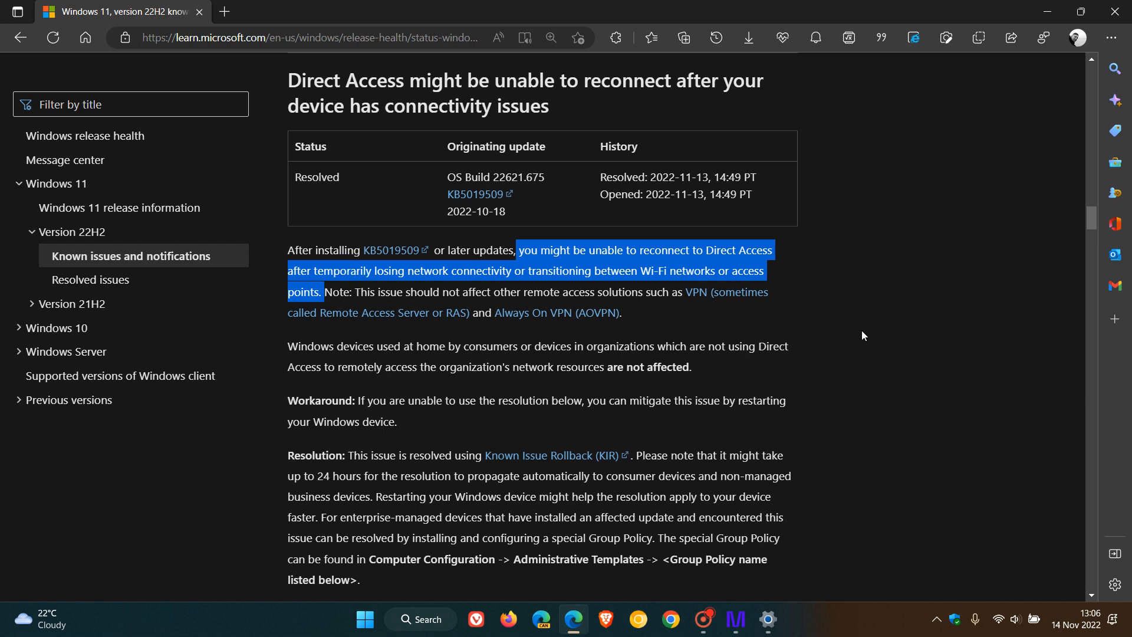
mouse_move(887, 334)
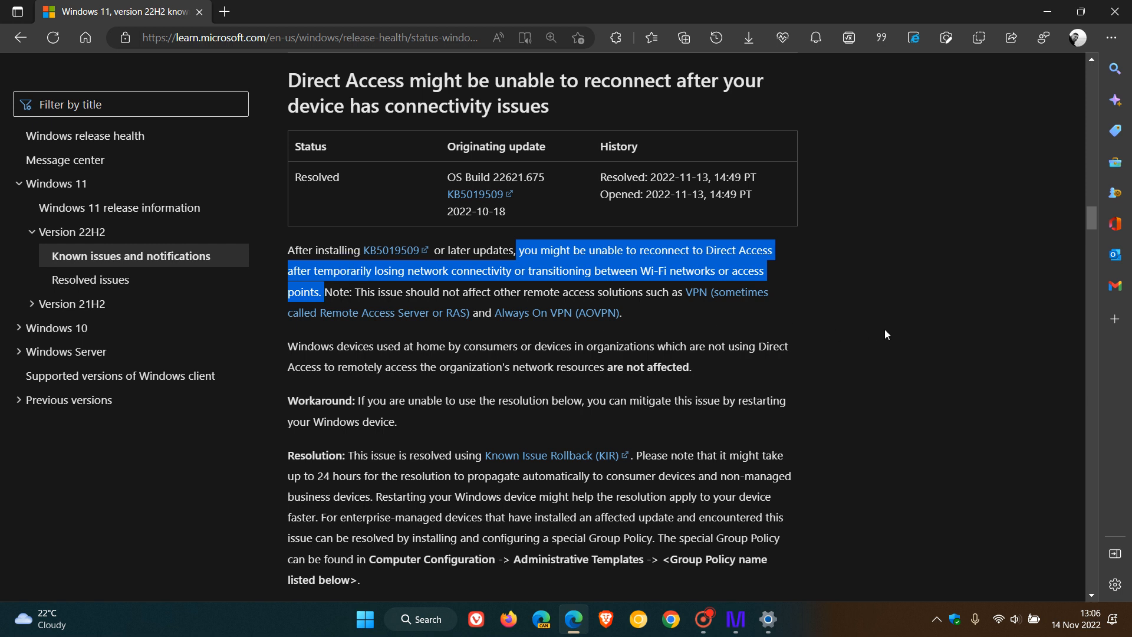
click(689, 318)
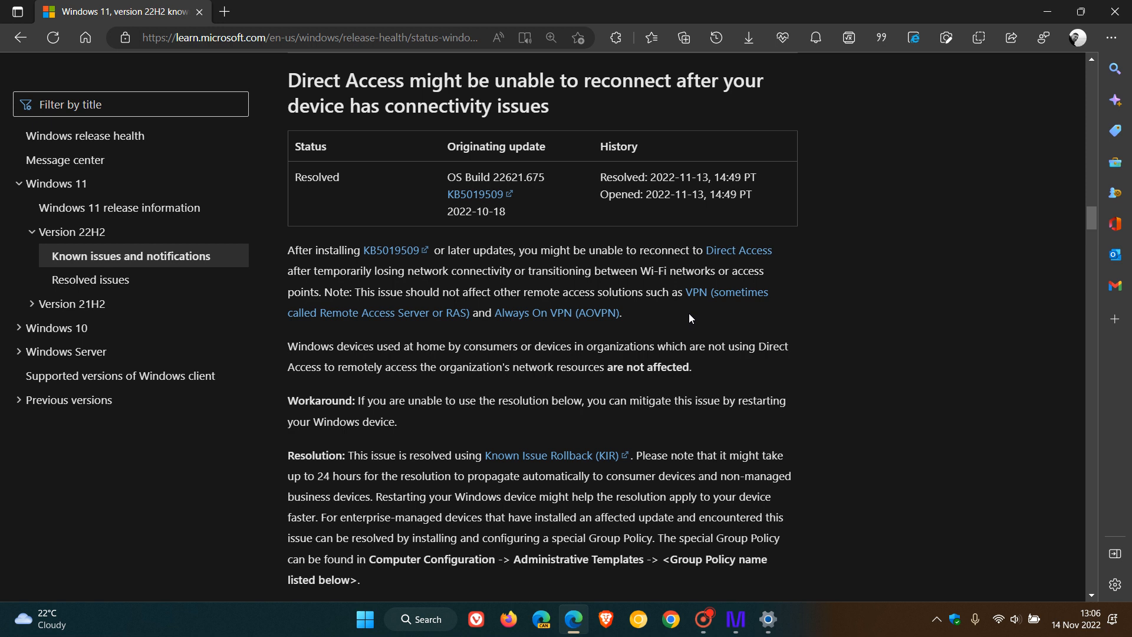
mouse_move(715, 320)
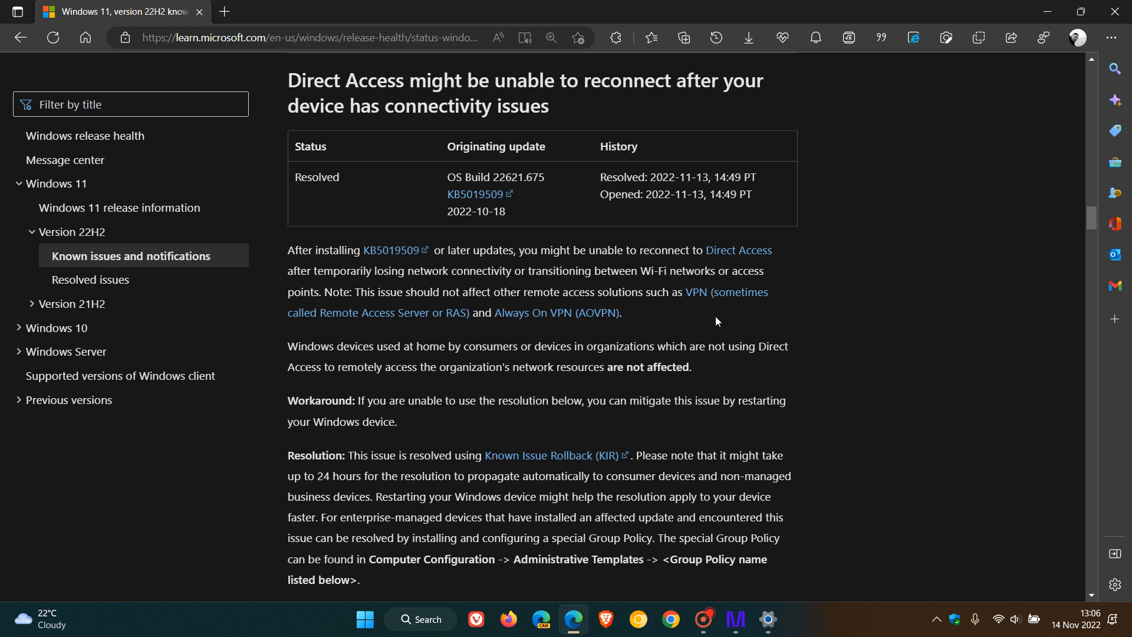
mouse_move(909, 375)
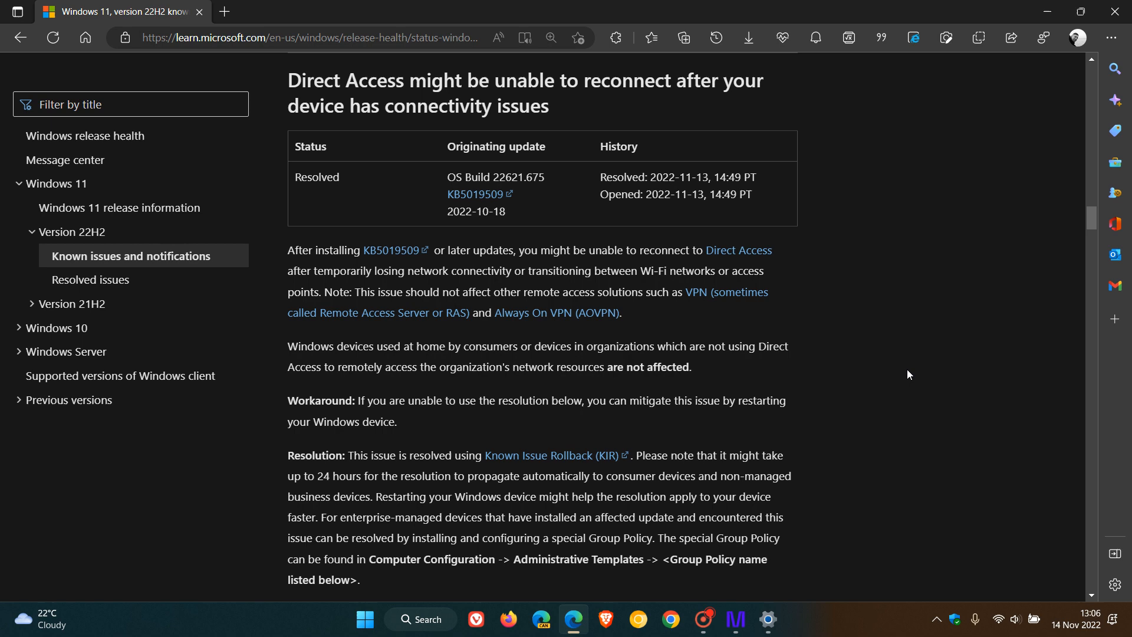
scroll(down, 3)
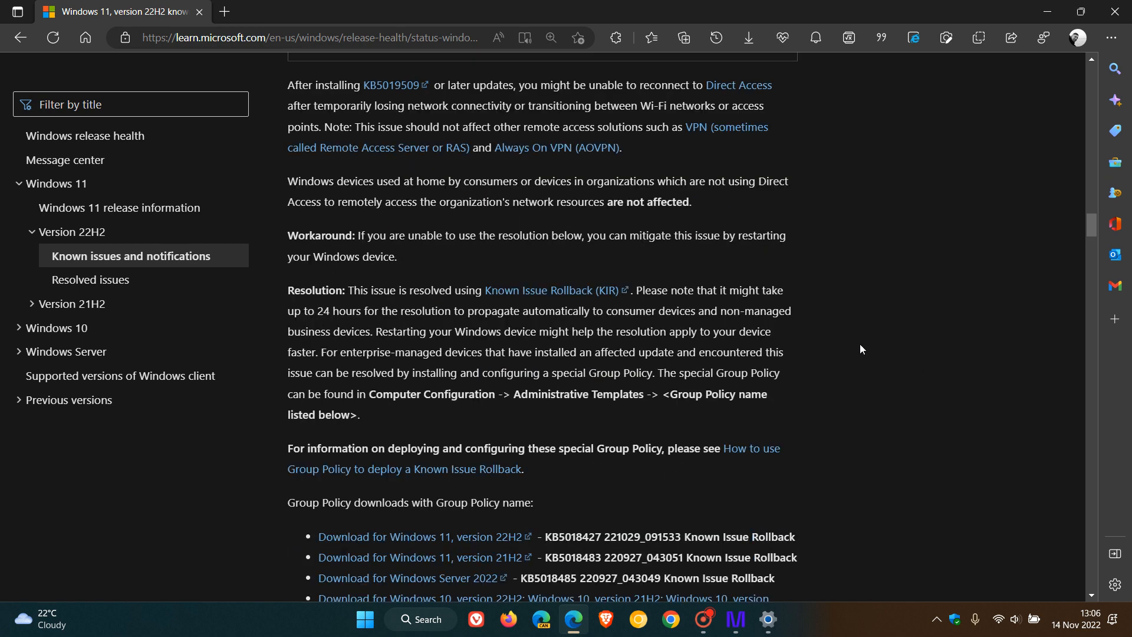
mouse_move(889, 335)
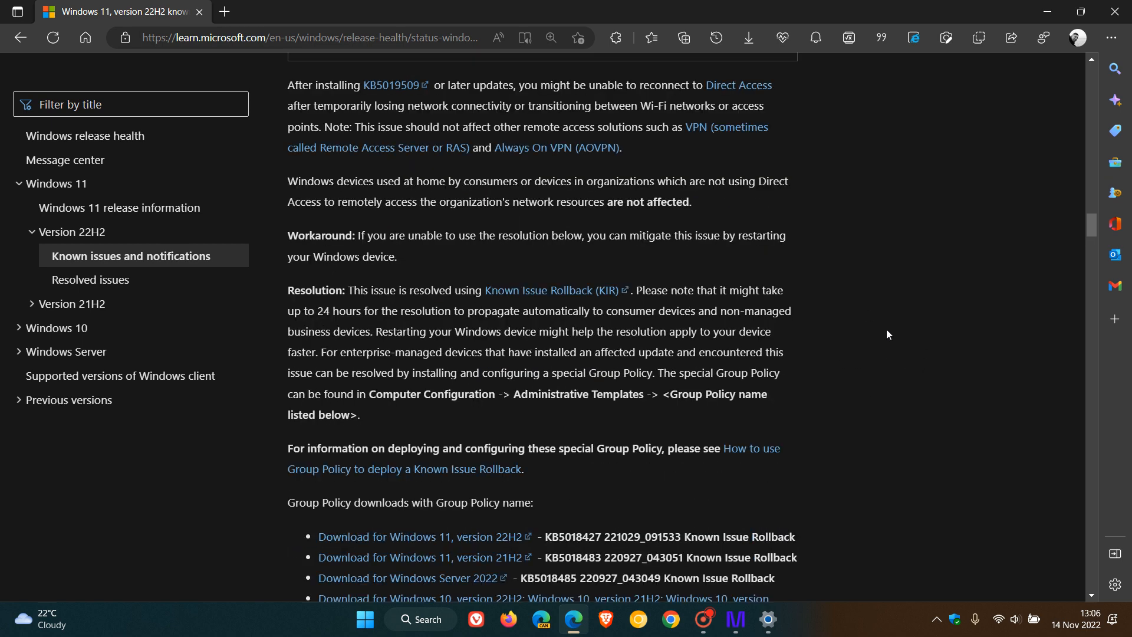
mouse_move(856, 333)
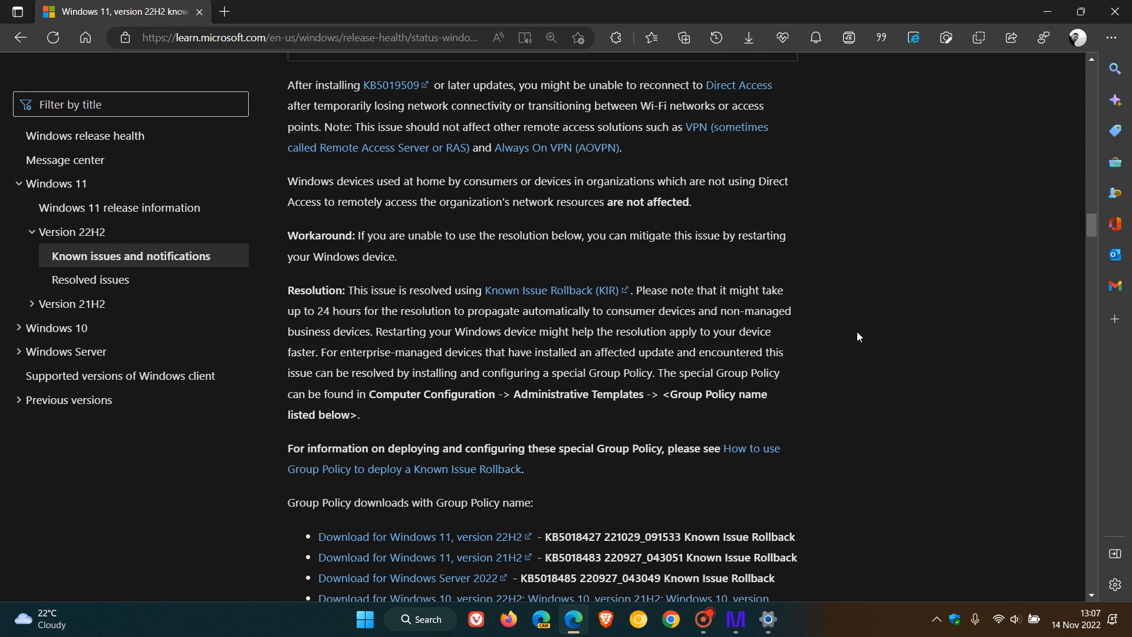
mouse_move(840, 346)
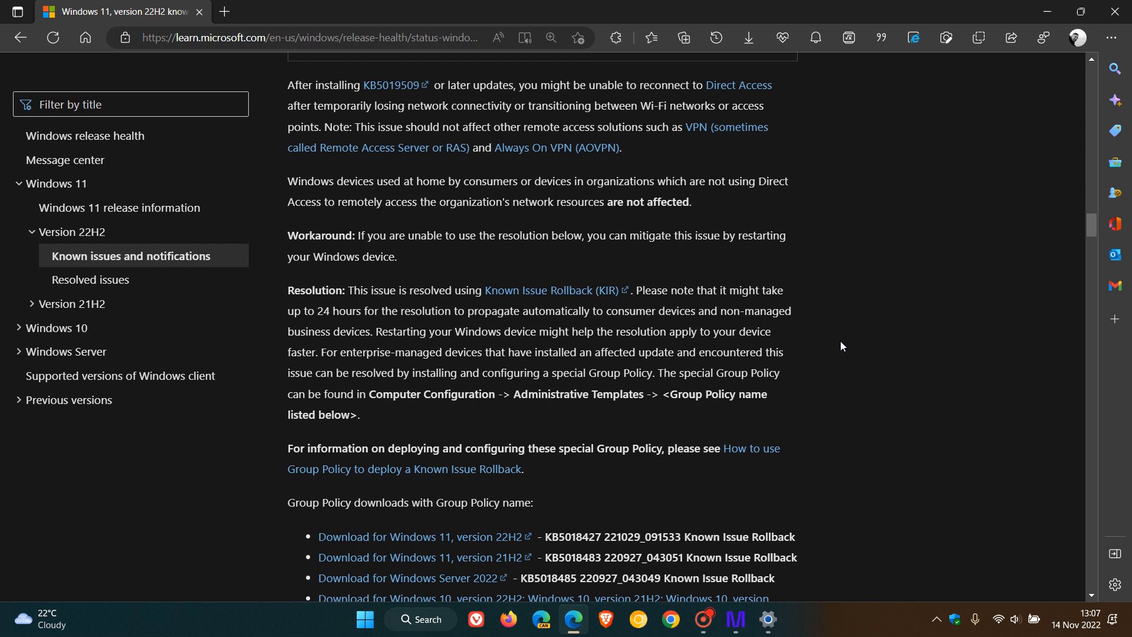
mouse_move(845, 331)
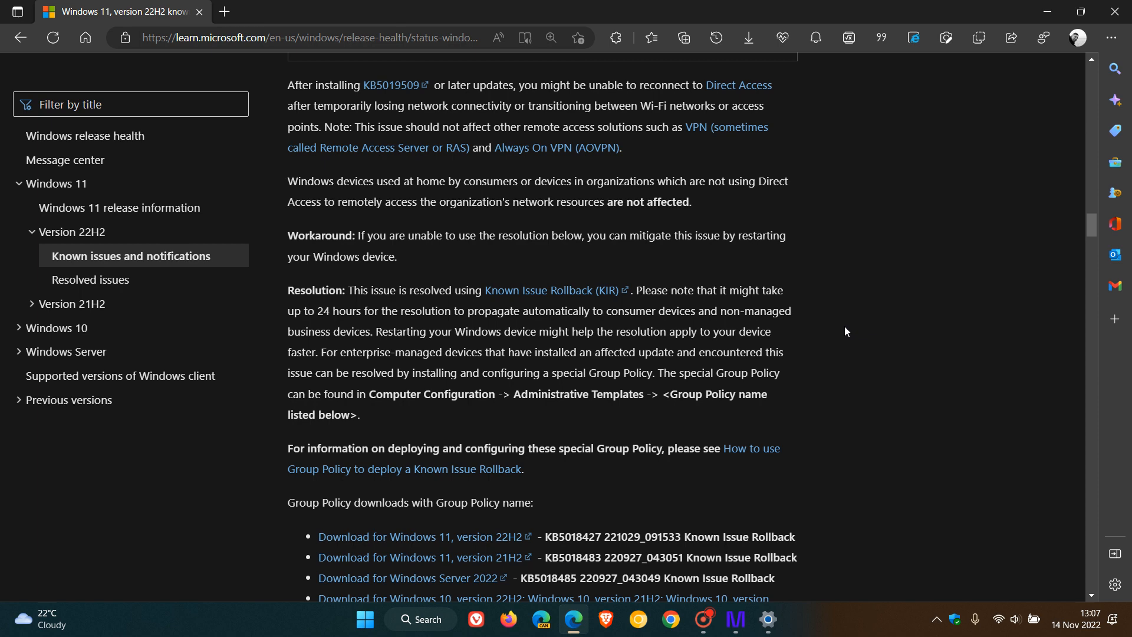
- Scroll to the Direct Access issue's Group Policy downloads list and Affected platforms section
scroll(down, 3)
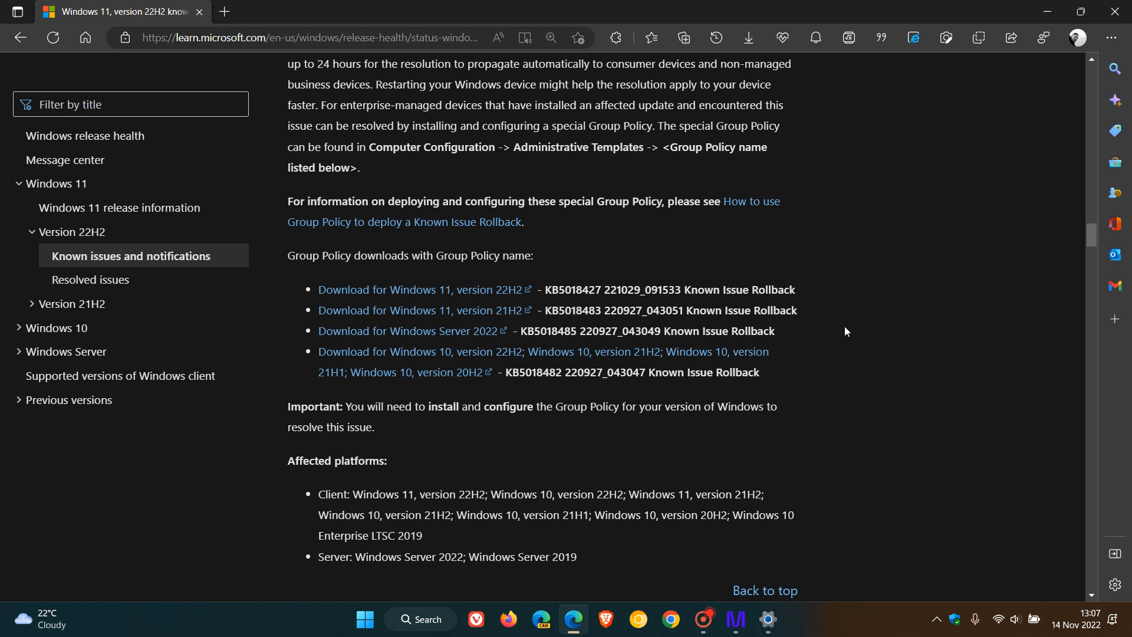
mouse_move(868, 323)
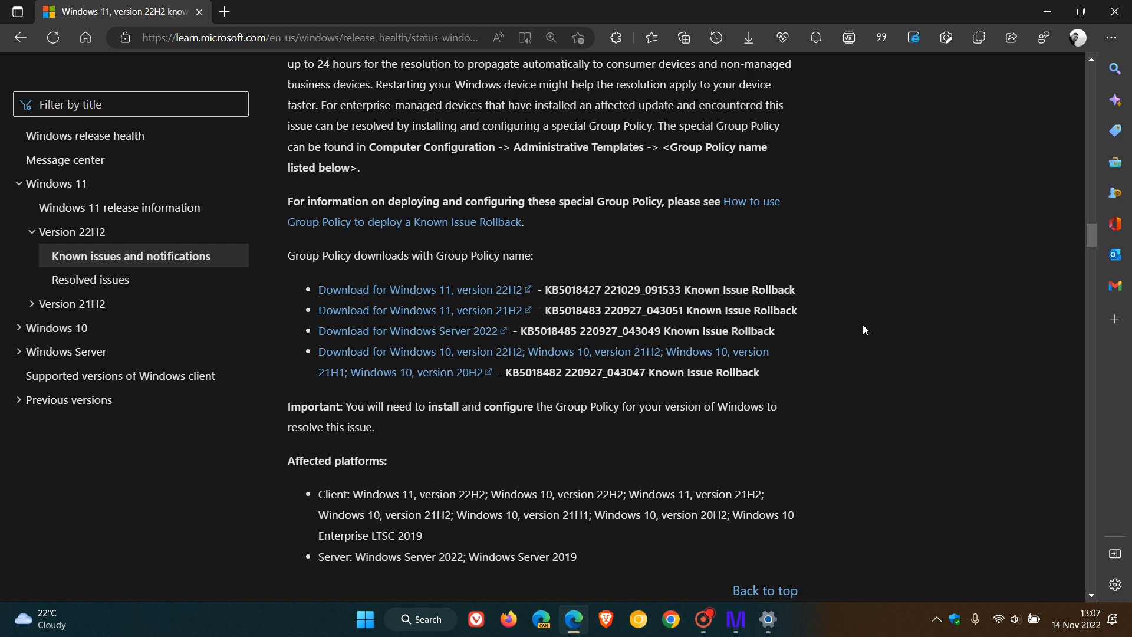
mouse_move(846, 309)
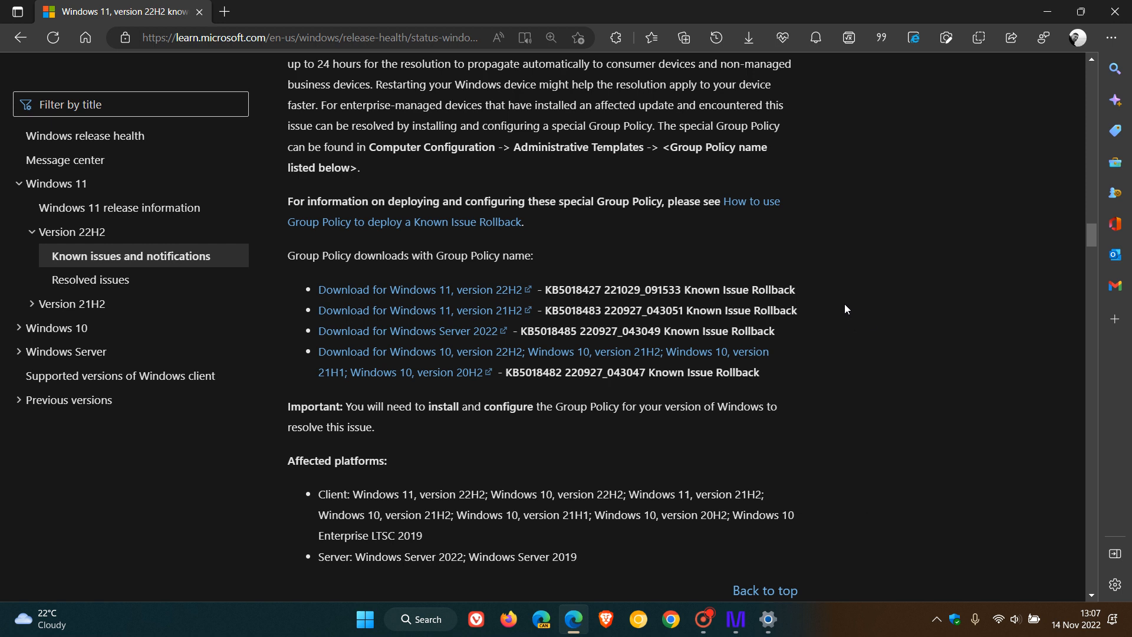
mouse_move(830, 350)
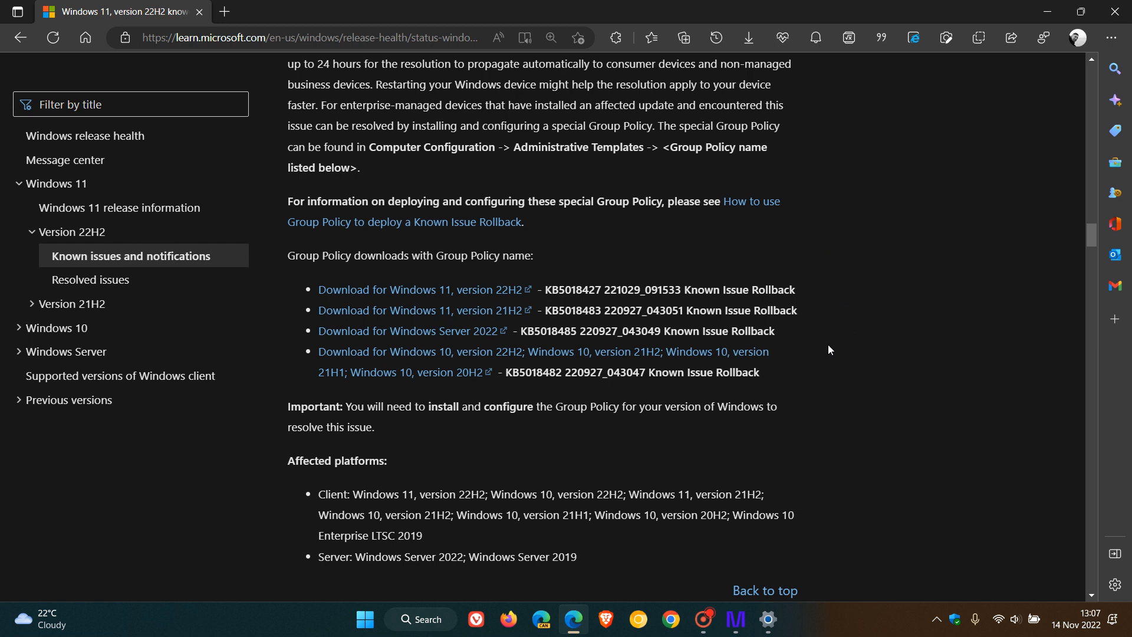
mouse_move(873, 326)
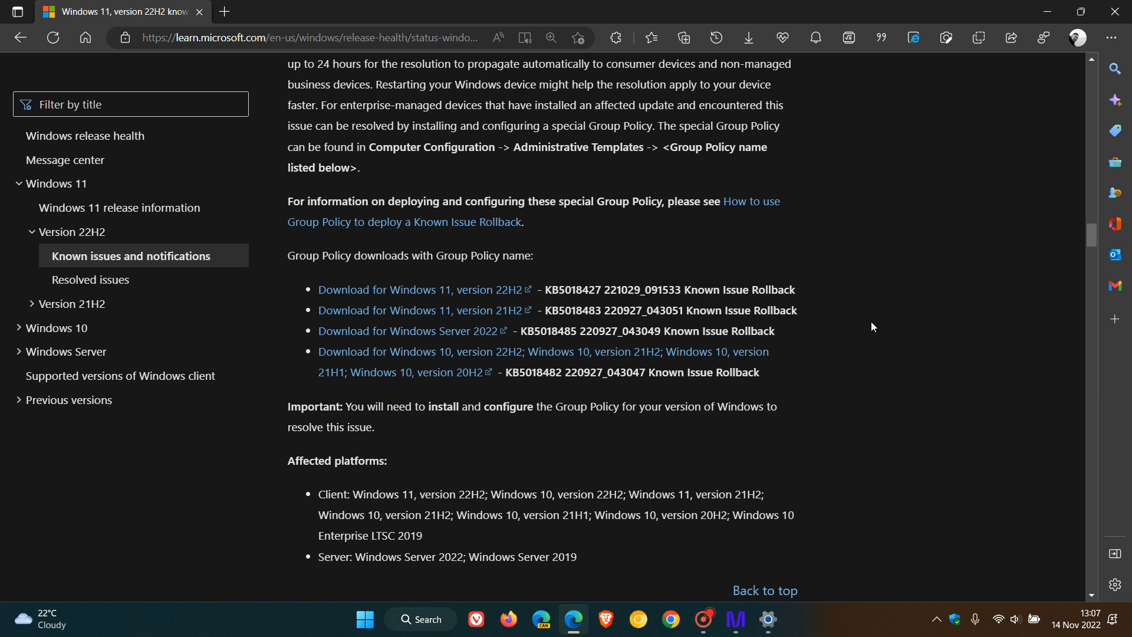
mouse_move(884, 363)
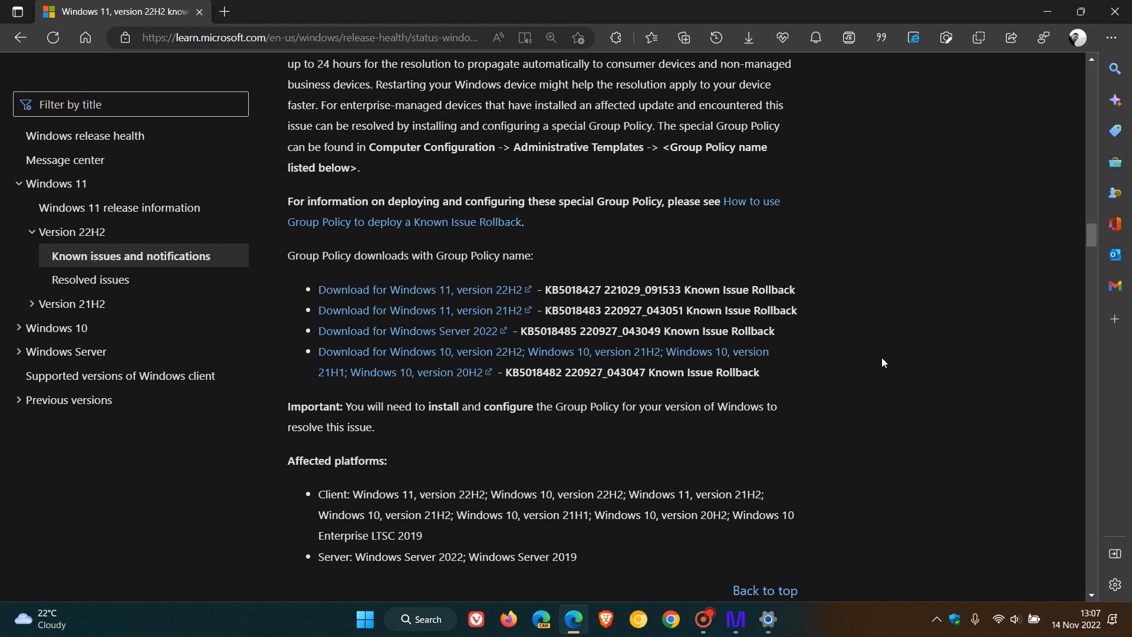
mouse_move(849, 312)
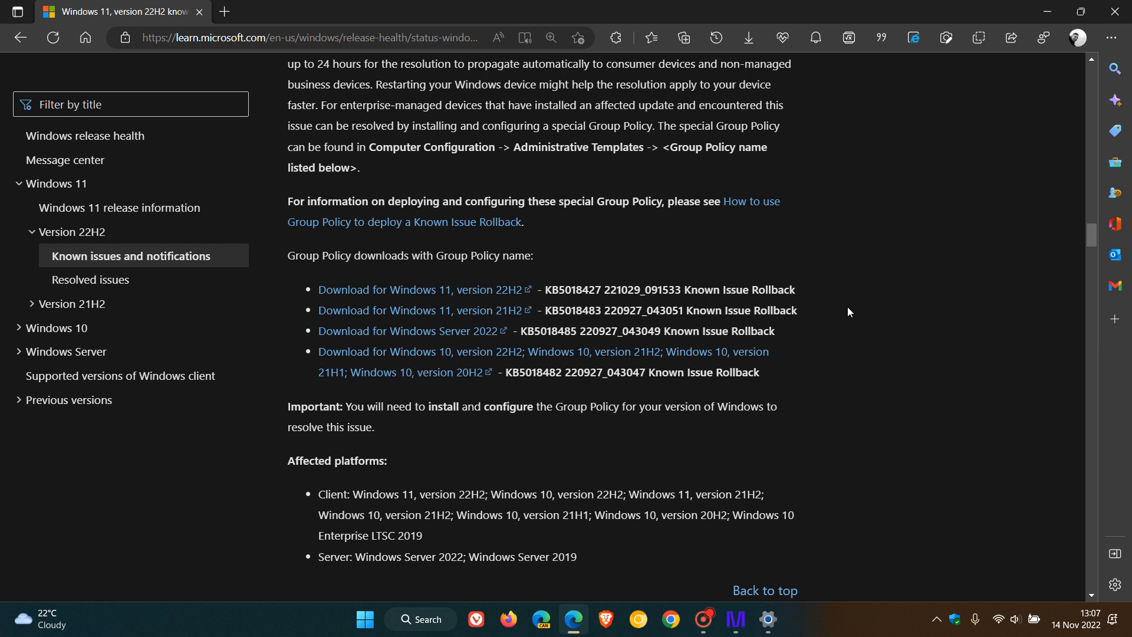
mouse_move(870, 324)
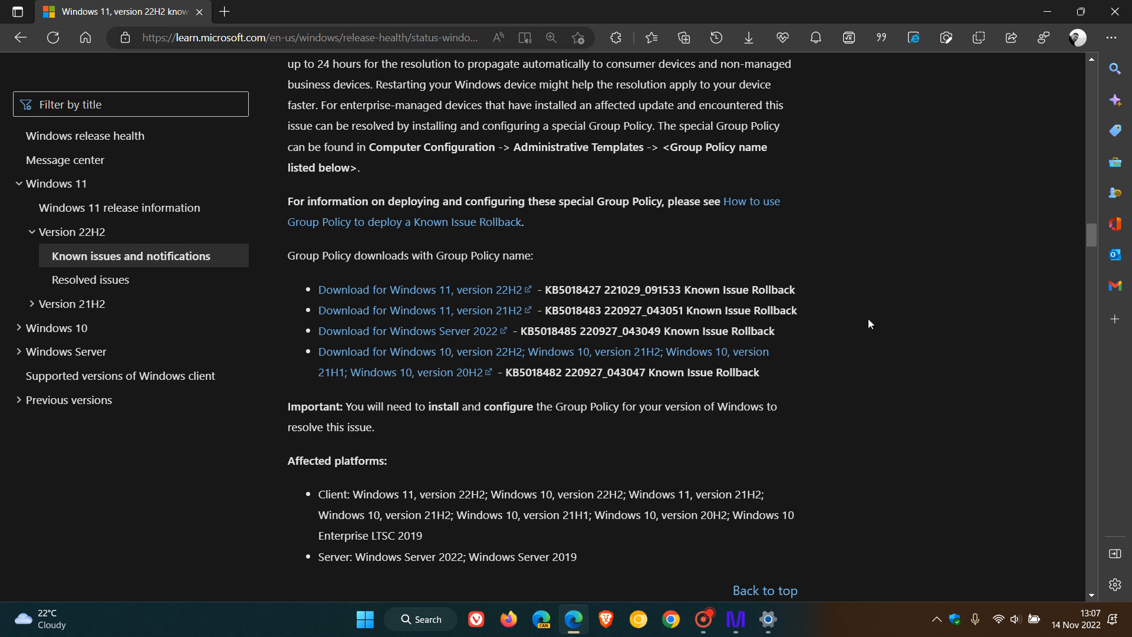
- Scroll past Affected platforms and back up to the status table before leaving the page
scroll(down, 3)
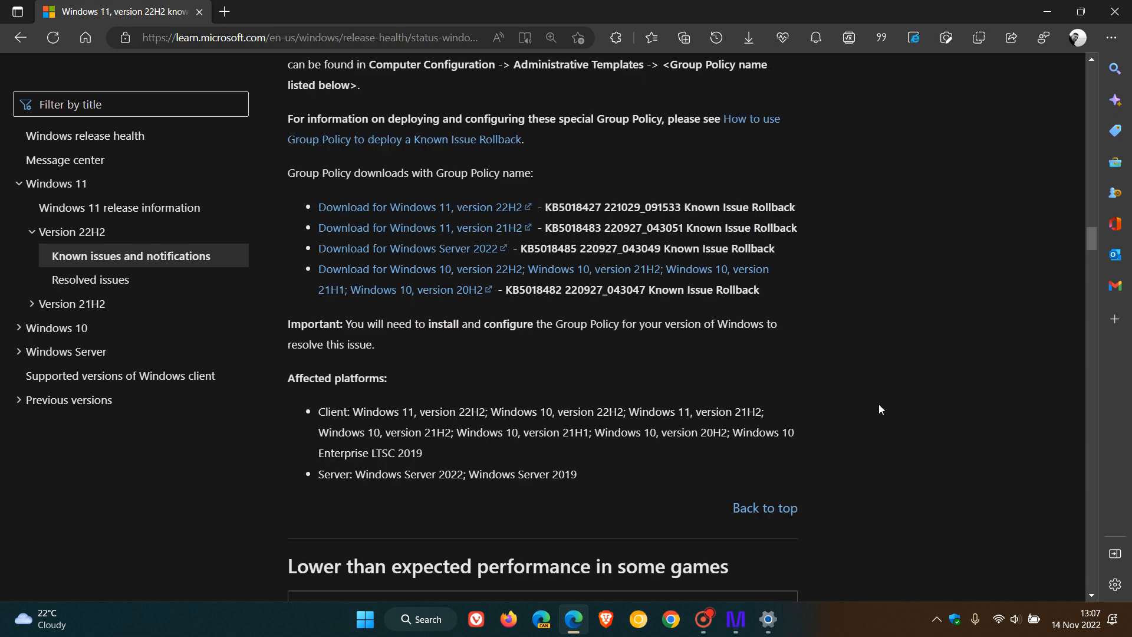
mouse_move(455, 427)
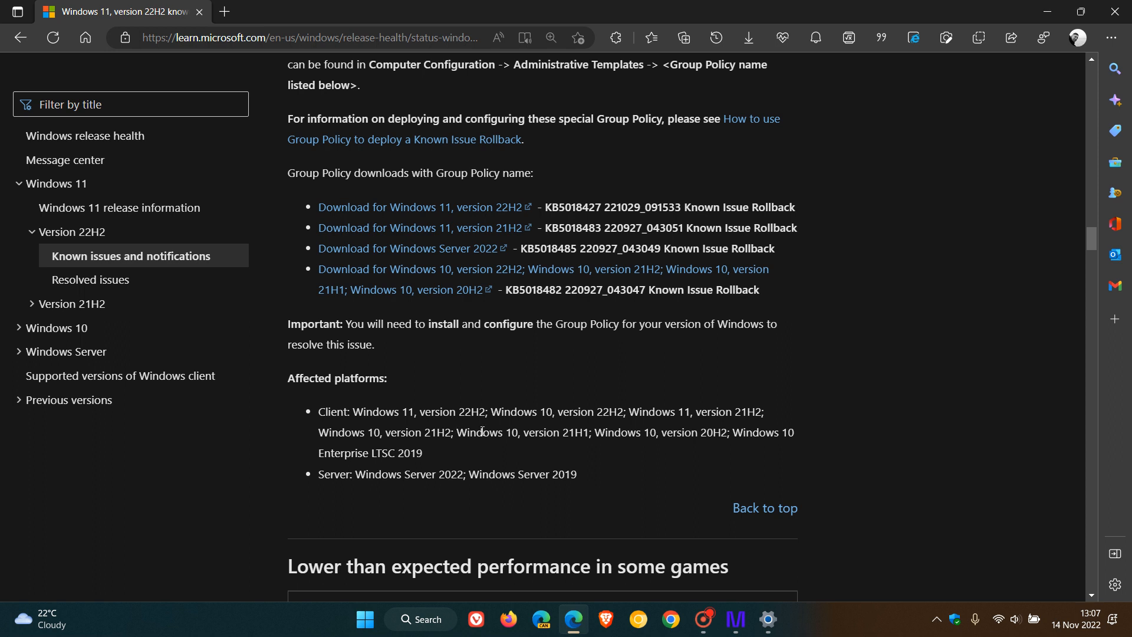
mouse_move(609, 459)
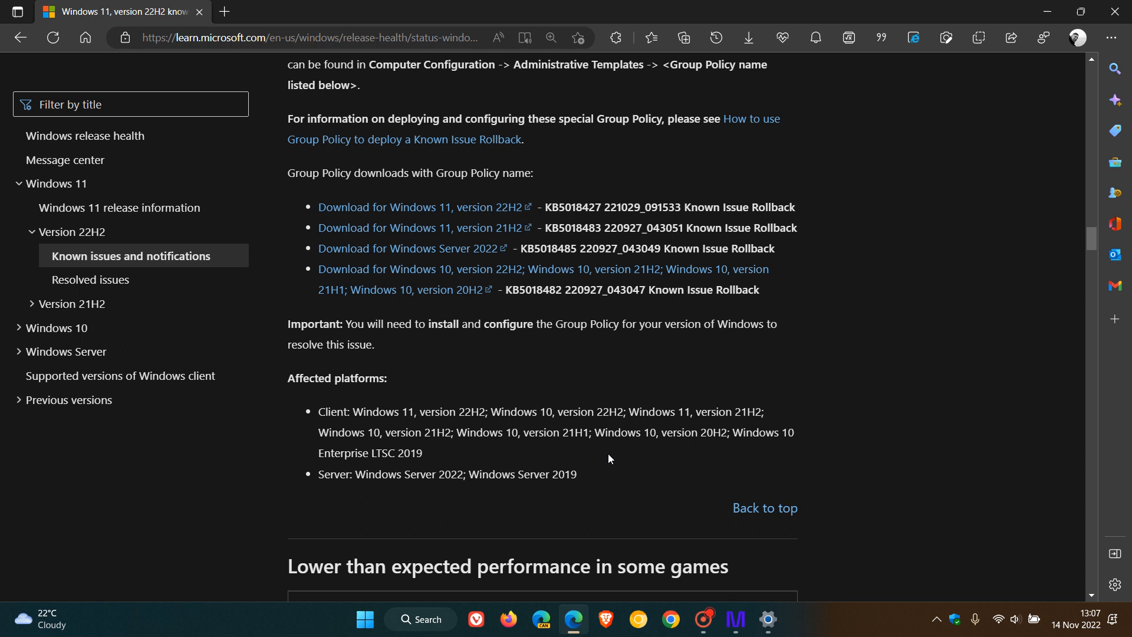
mouse_move(581, 459)
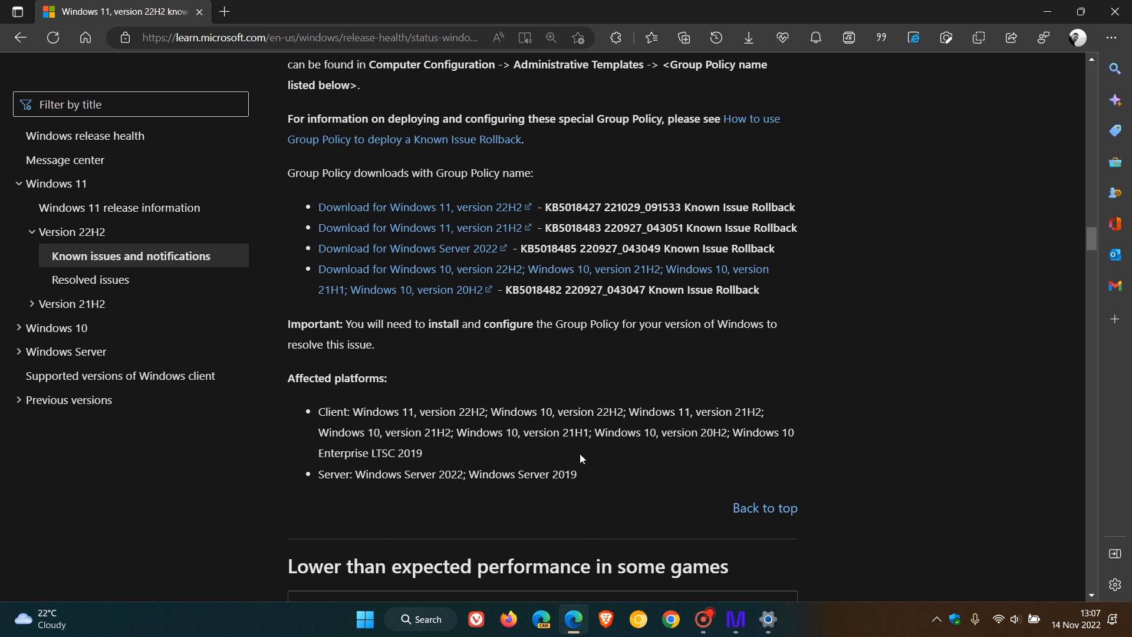
mouse_move(775, 448)
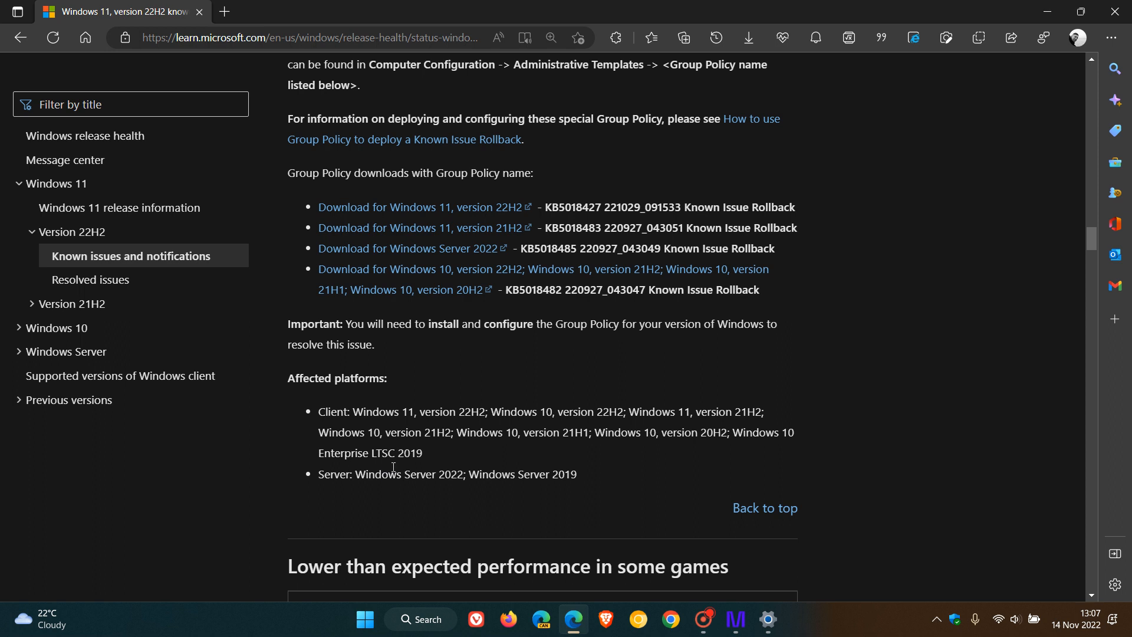
mouse_move(366, 506)
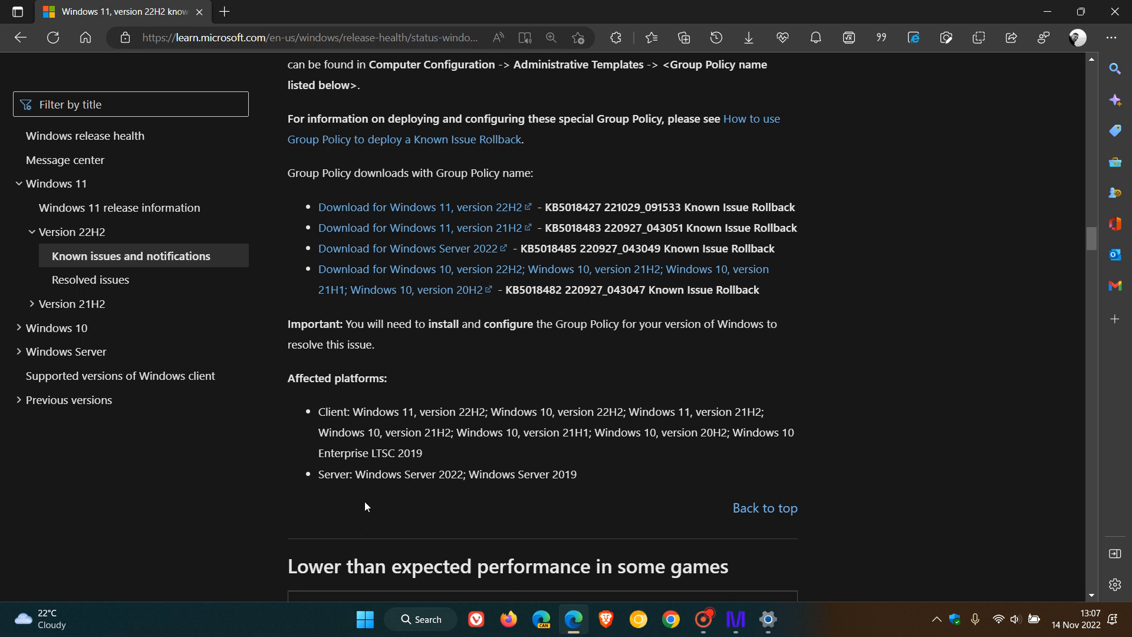
mouse_move(433, 502)
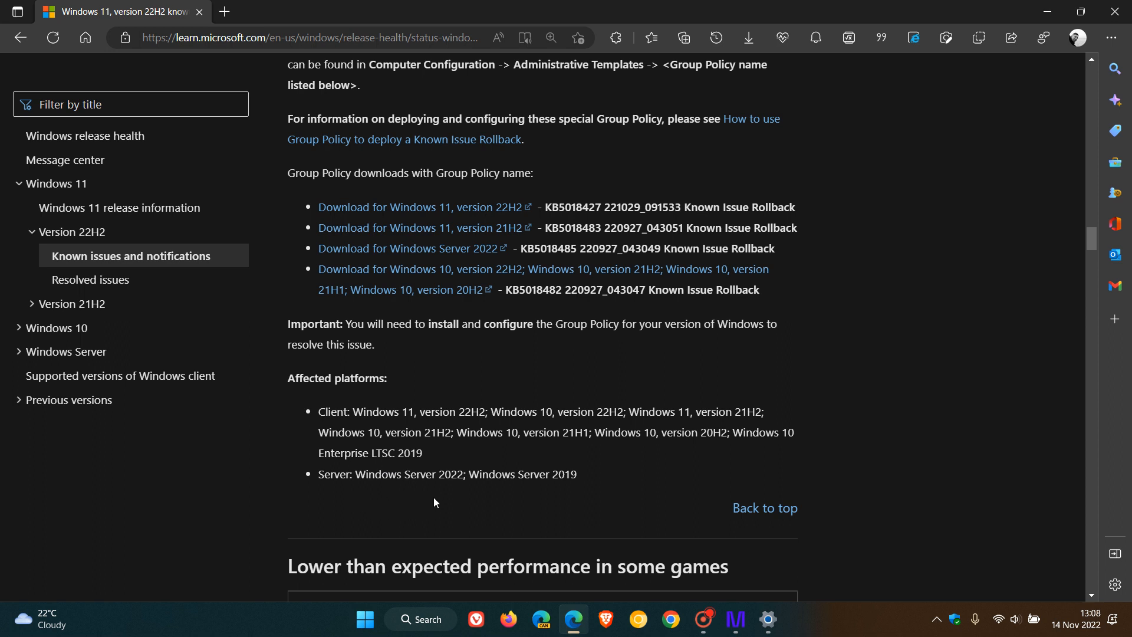
mouse_move(603, 503)
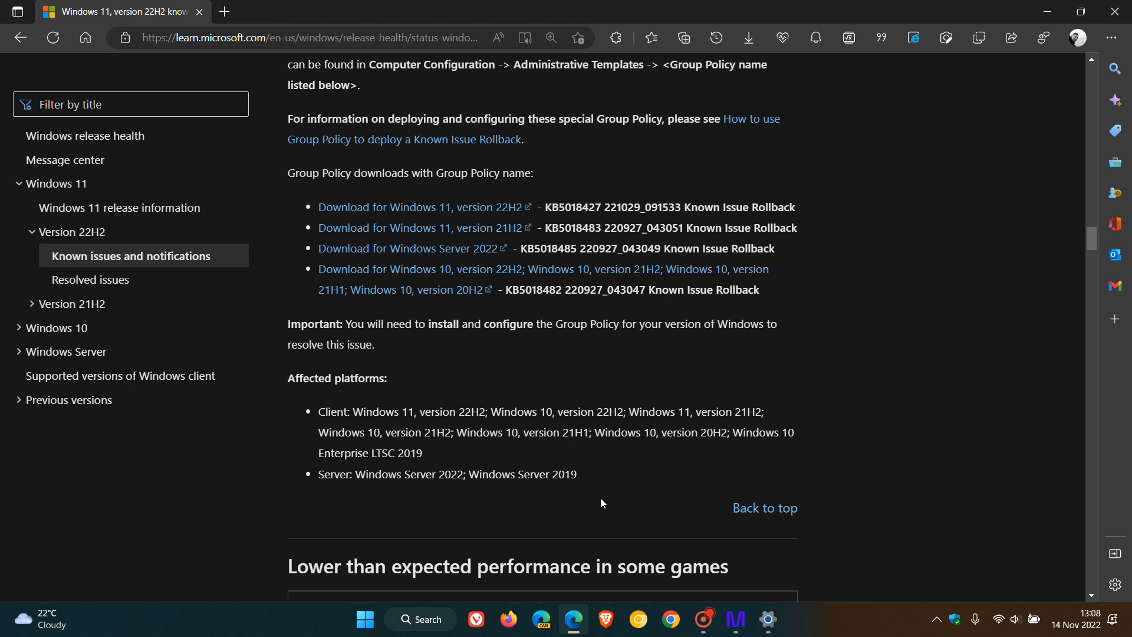
mouse_move(911, 394)
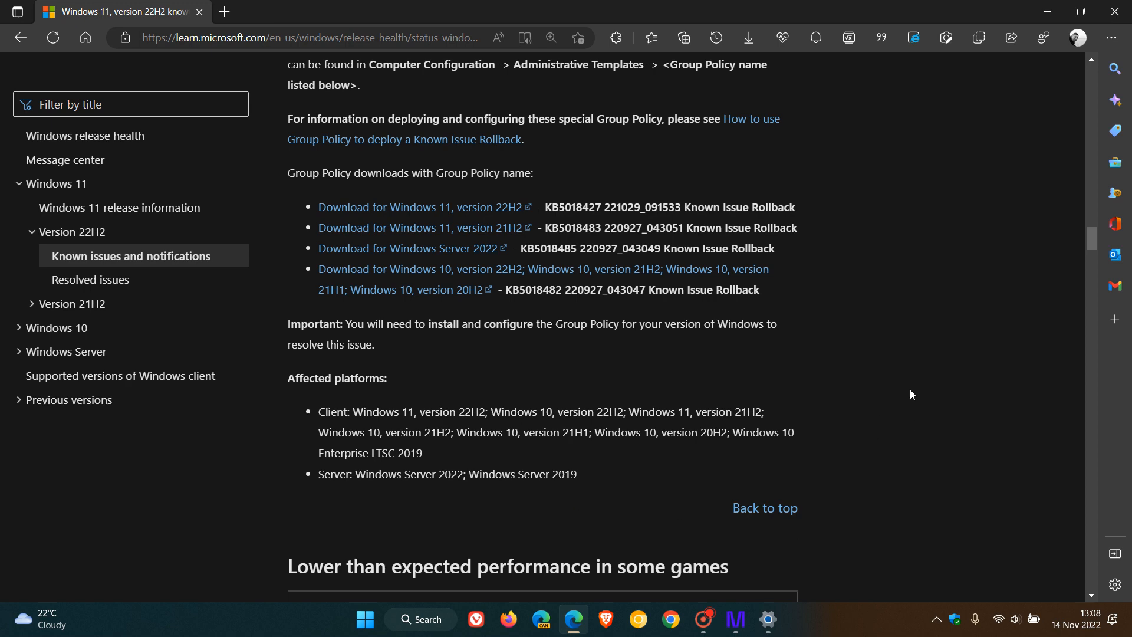
scroll(up, 3)
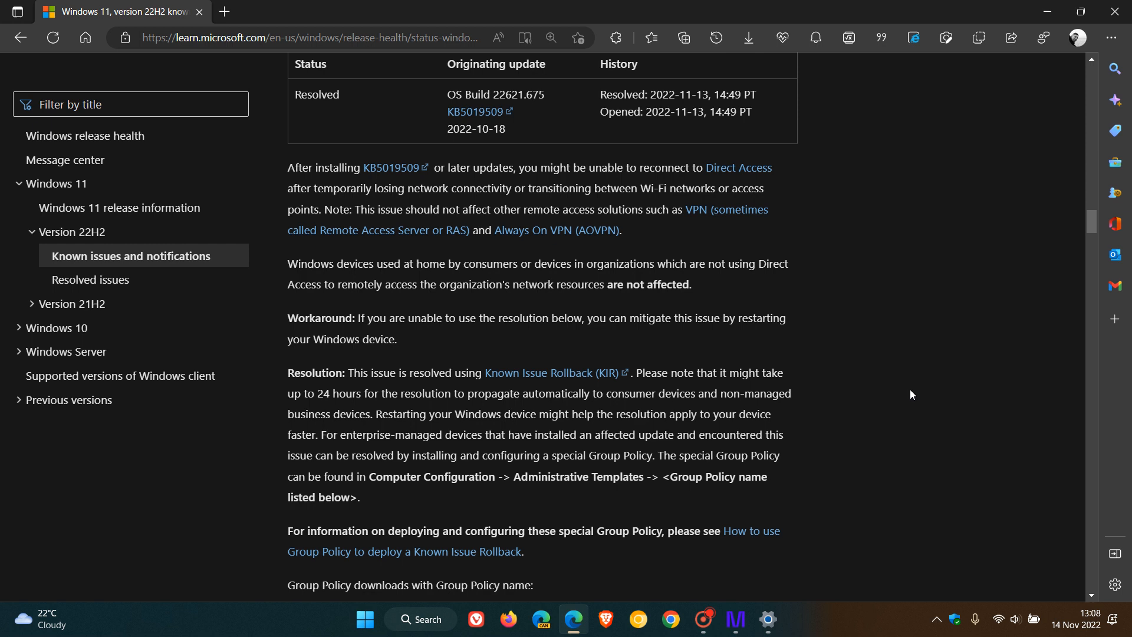
scroll(up, 3)
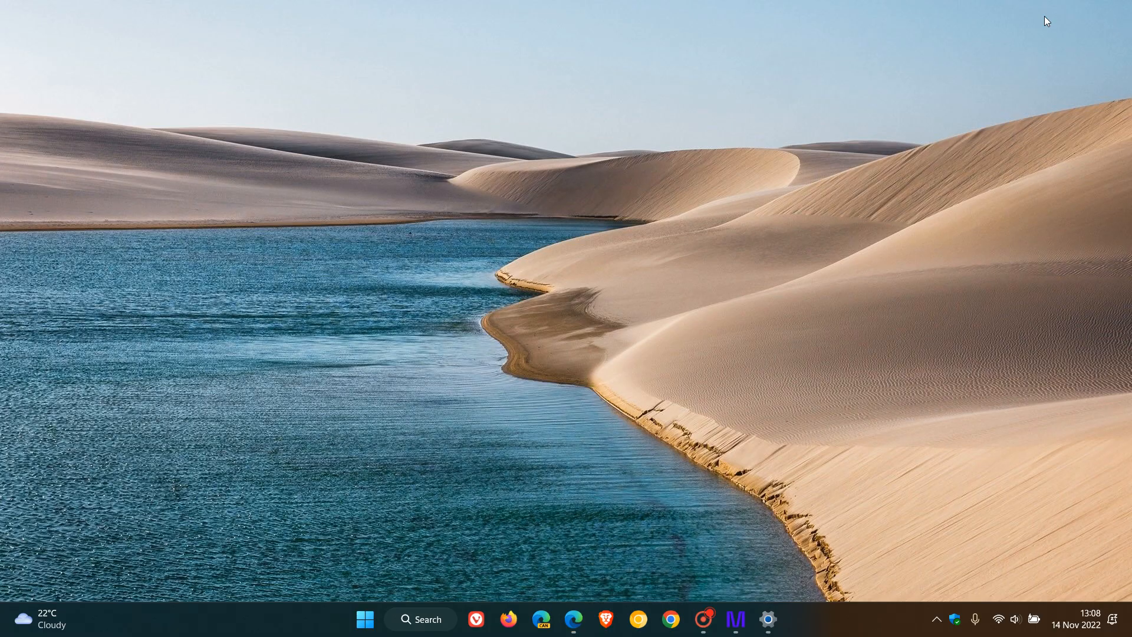
mouse_move(705, 242)
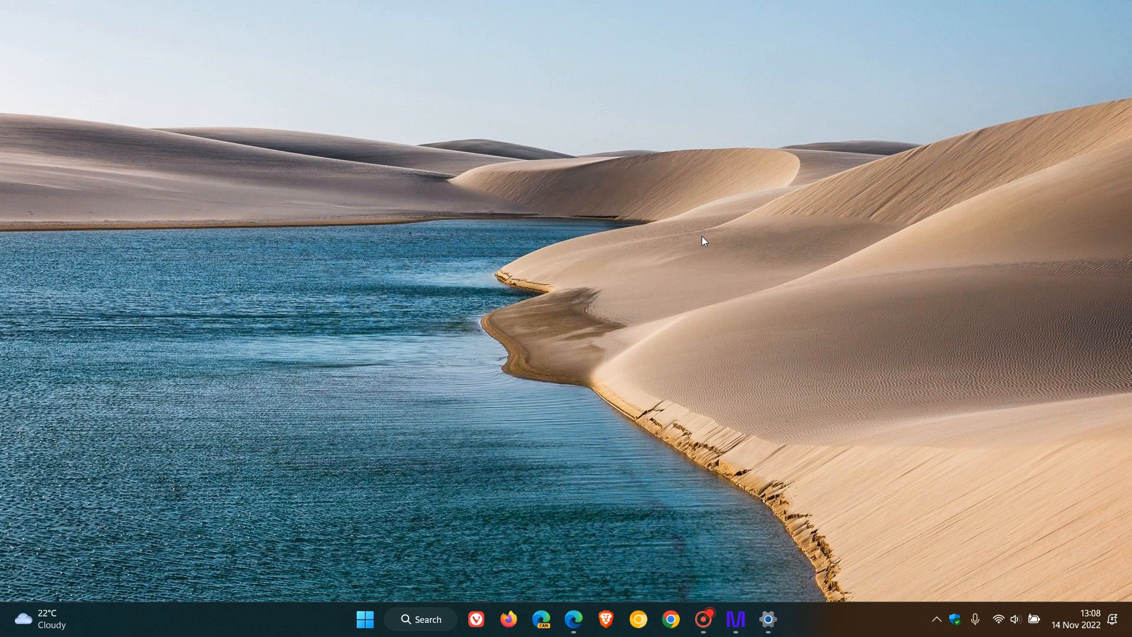